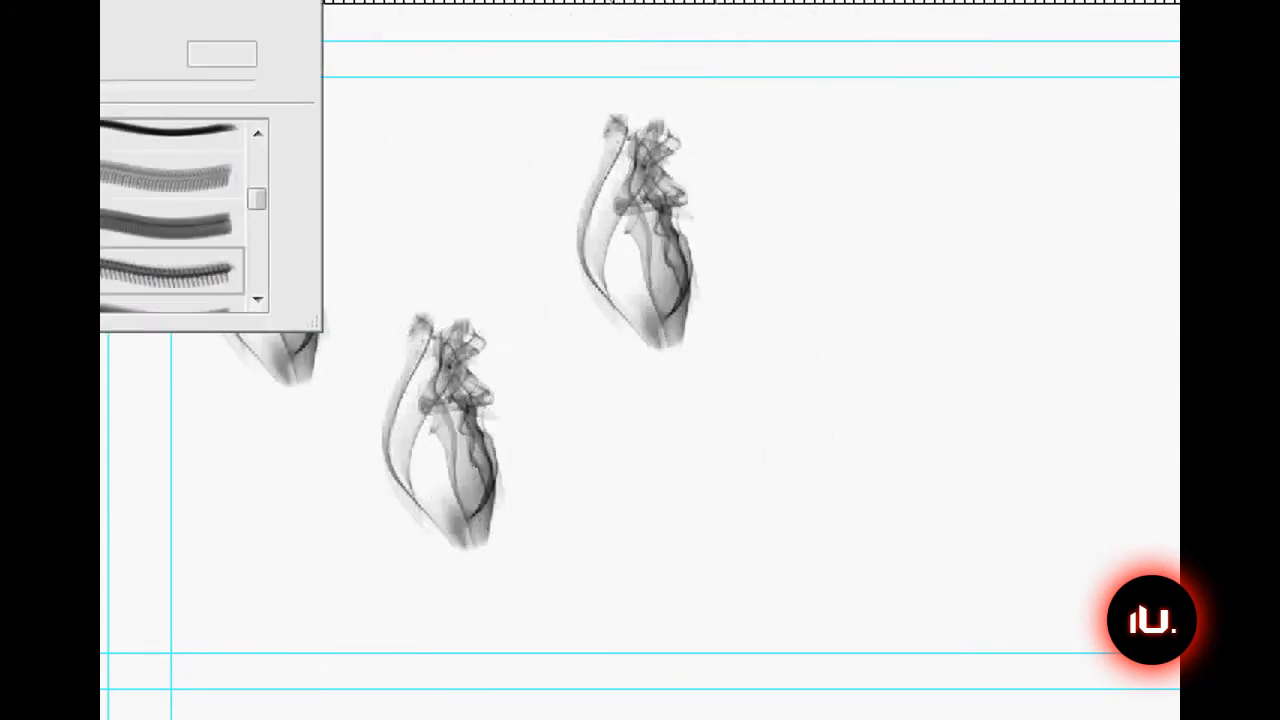
# - Stamp another smoke-brush mark on the test canvas before closing it
pyautogui.click(170, 270)
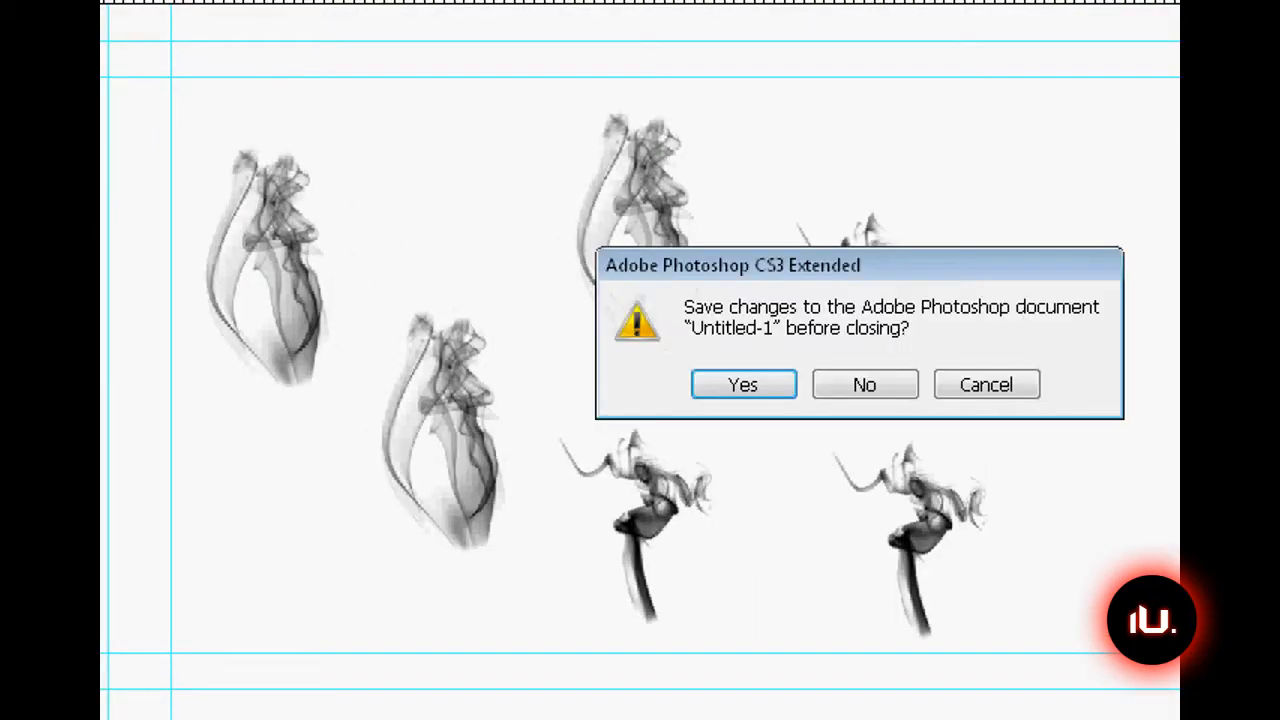
# - Discard the Untitled-1 test canvas without saving
pyautogui.click(864, 384)
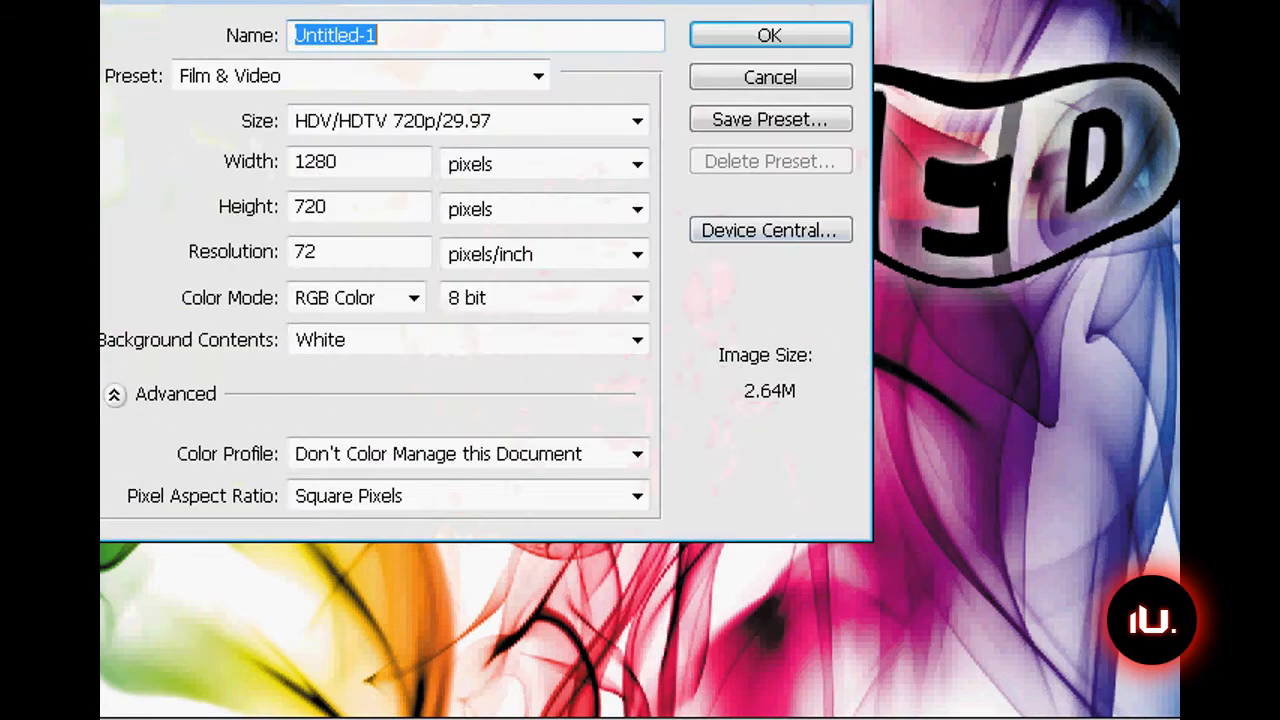
pyautogui.moveTo(770, 36)
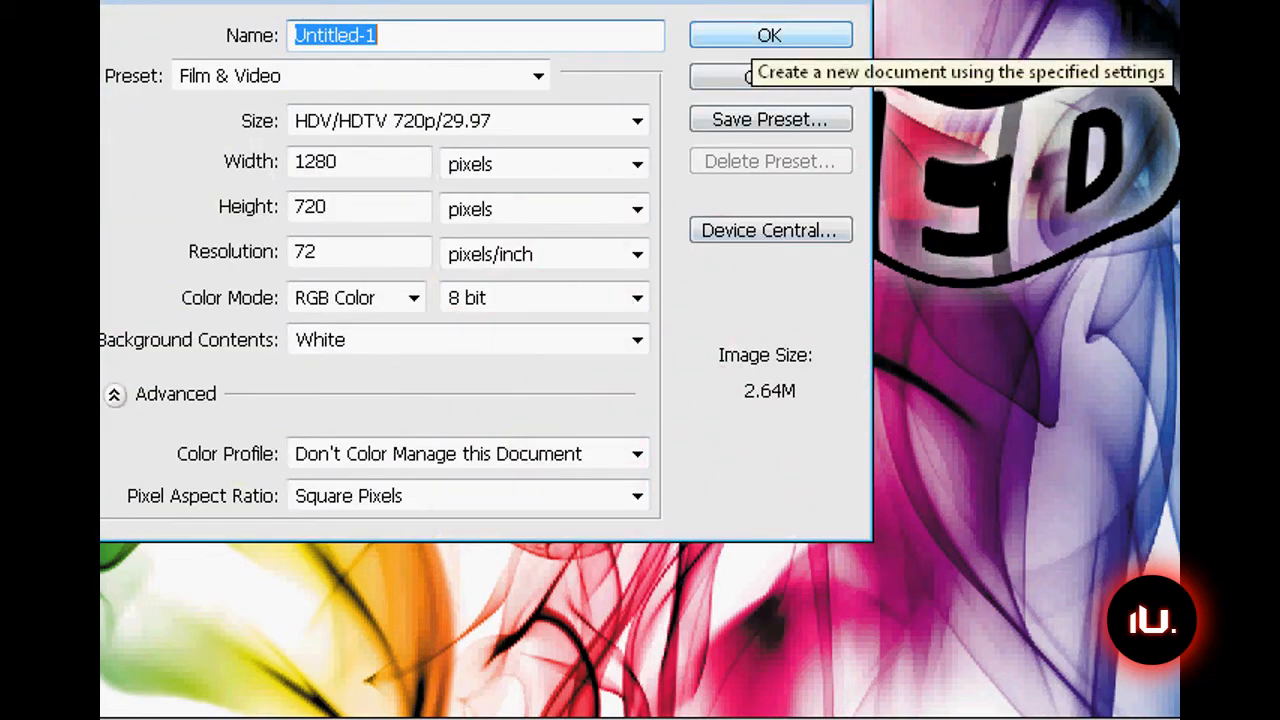
# - Create the new 1280×720 HDV document from the New dialog
pyautogui.click(768, 36)
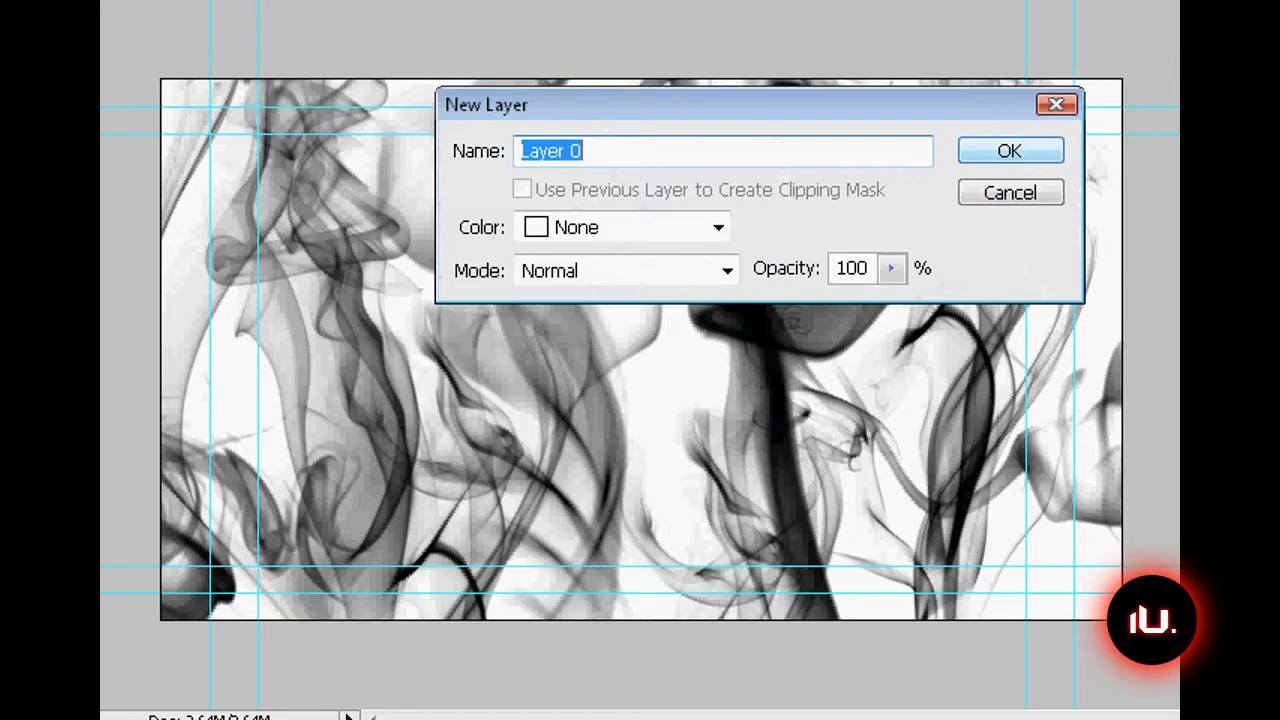
# - Confirm the smoke background as Layer 0 and select Layer 1 for the gradient
pyautogui.click(1008, 150)
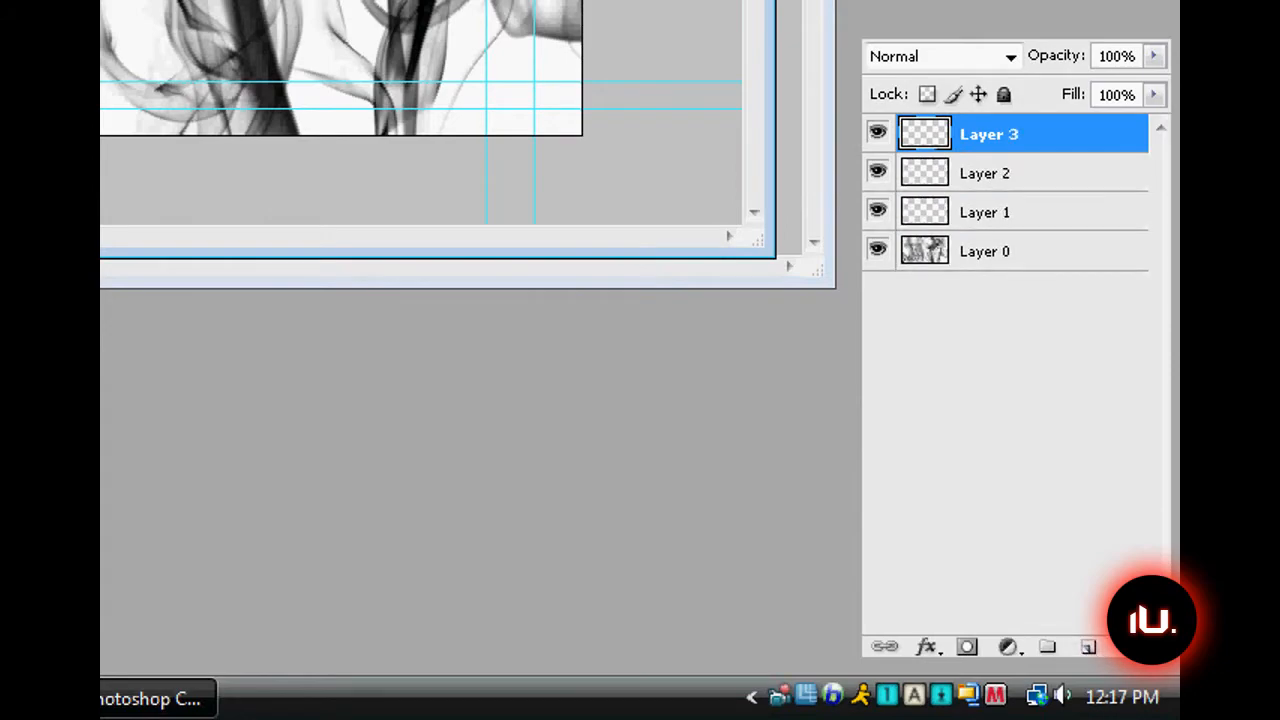
pyautogui.click(984, 212)
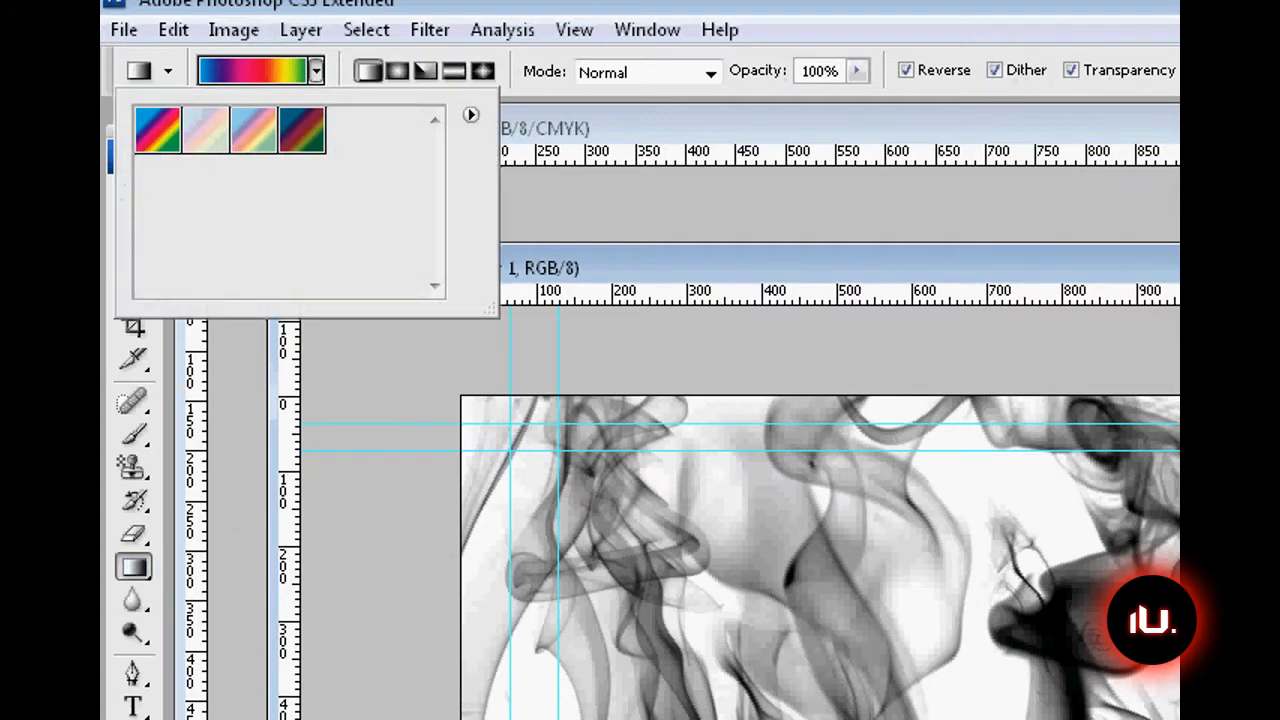
# - Replace the gradient presets with the Spectrums set and pick a rainbow spectrum gradient
pyautogui.click(470, 114)
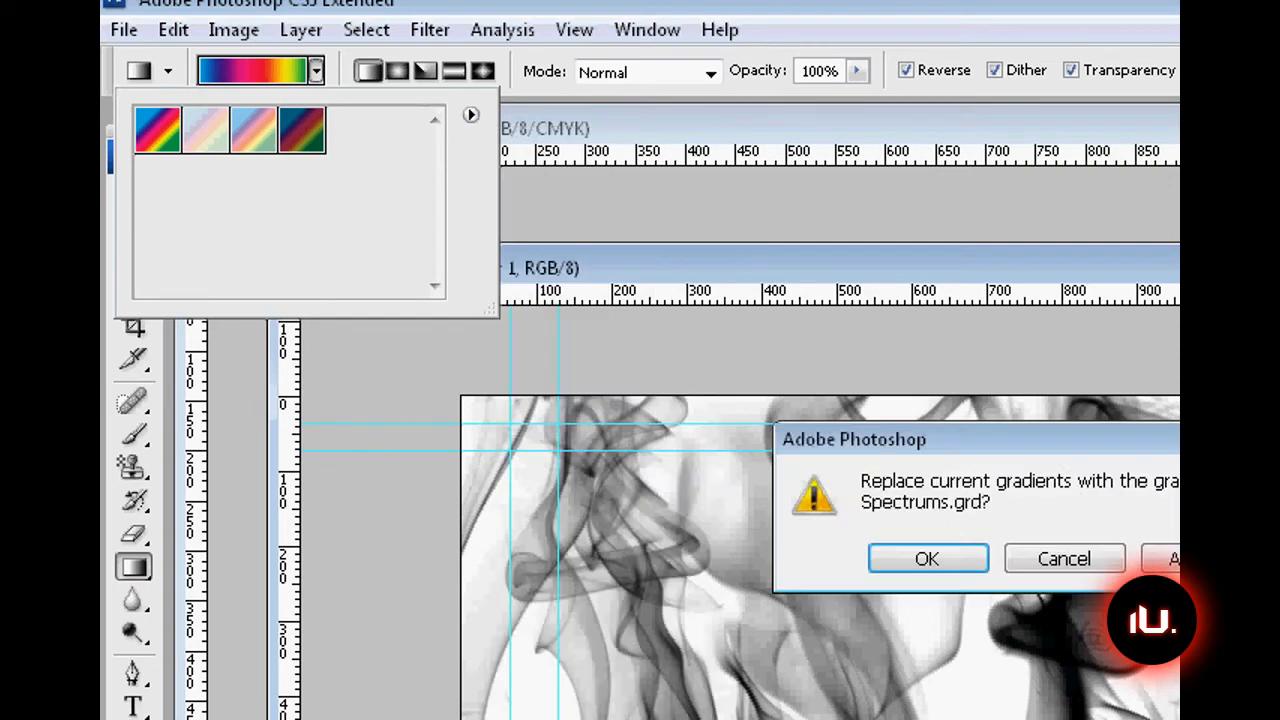
pyautogui.click(926, 558)
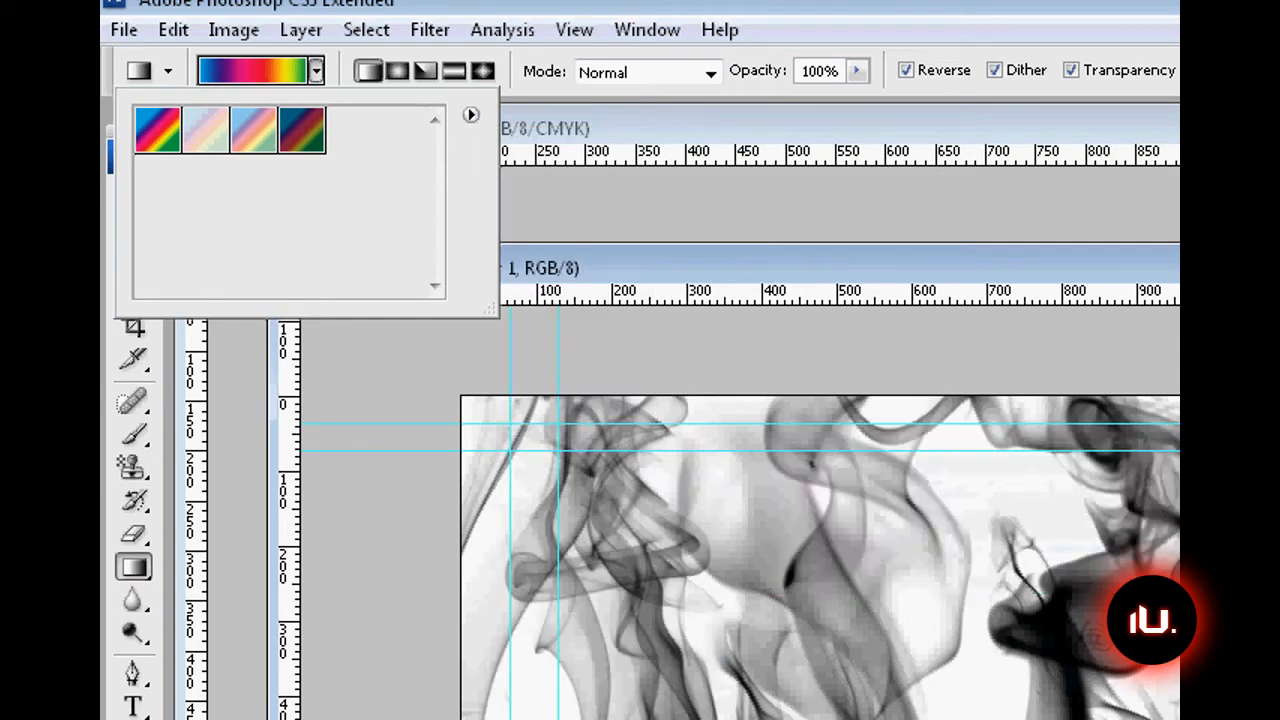
pyautogui.click(302, 130)
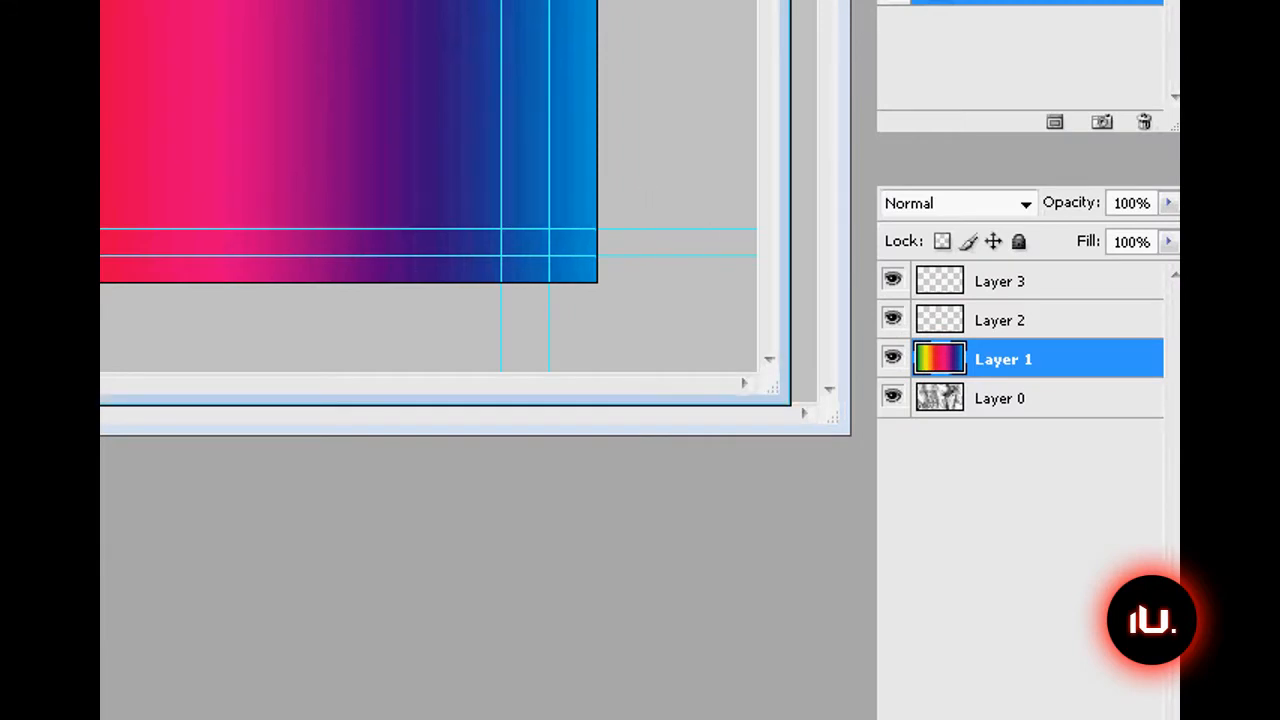
# - Target Layer 1 in the Layers panel for the horizontal rainbow gradient fill
pyautogui.click(1024, 204)
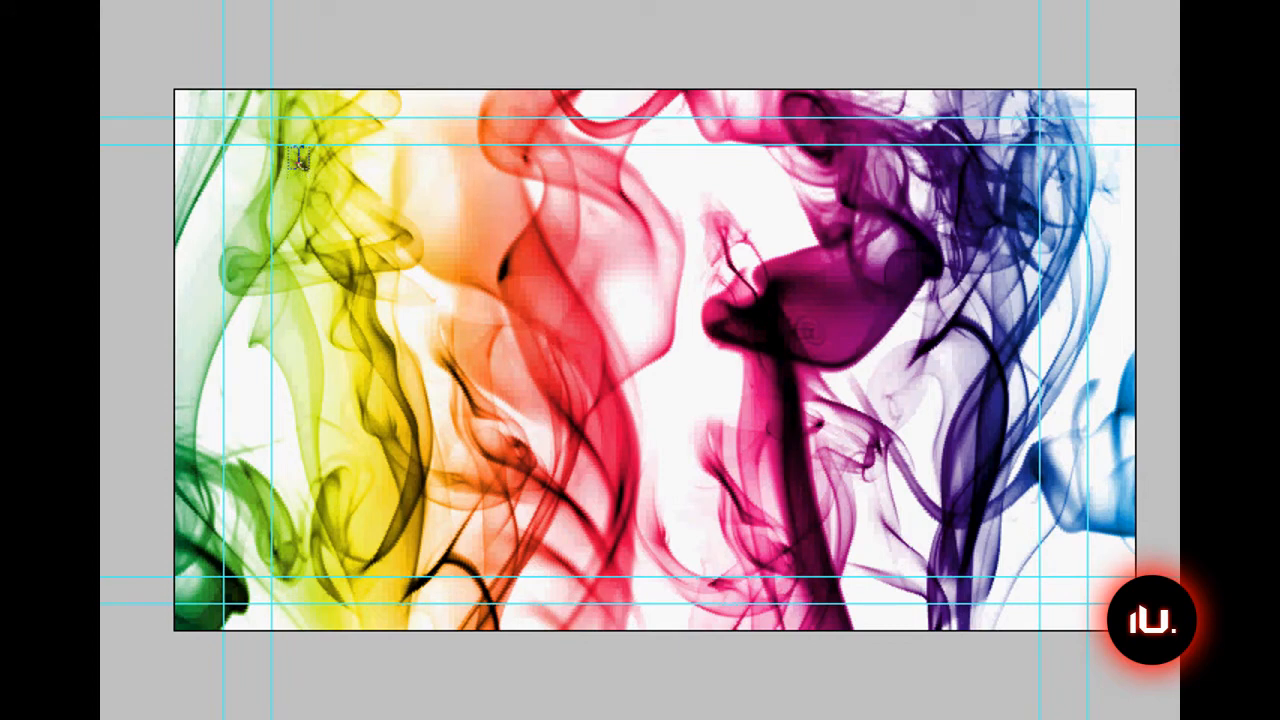
# - Lay out a text area across the upper canvas and enter the bold black APUGFX lettering
pyautogui.moveTo(296, 162); pyautogui.dragTo(996, 316)
pyautogui.write('A')
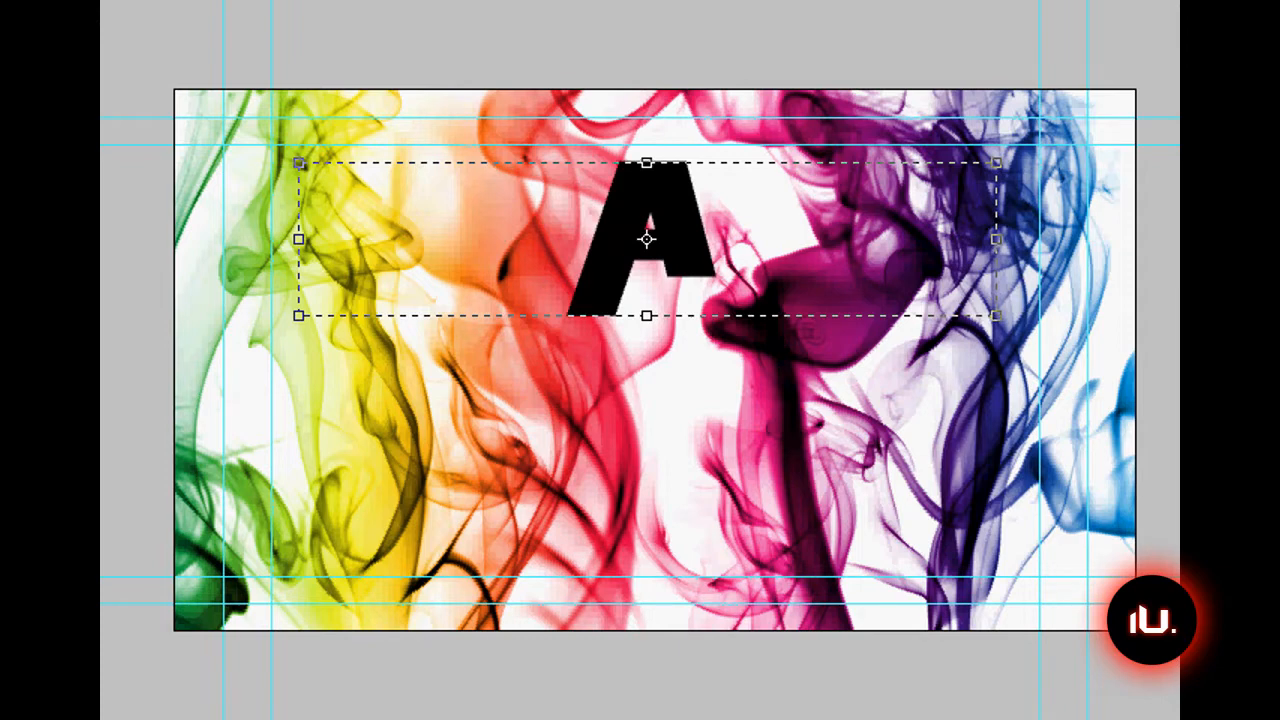
pyautogui.write('PU')
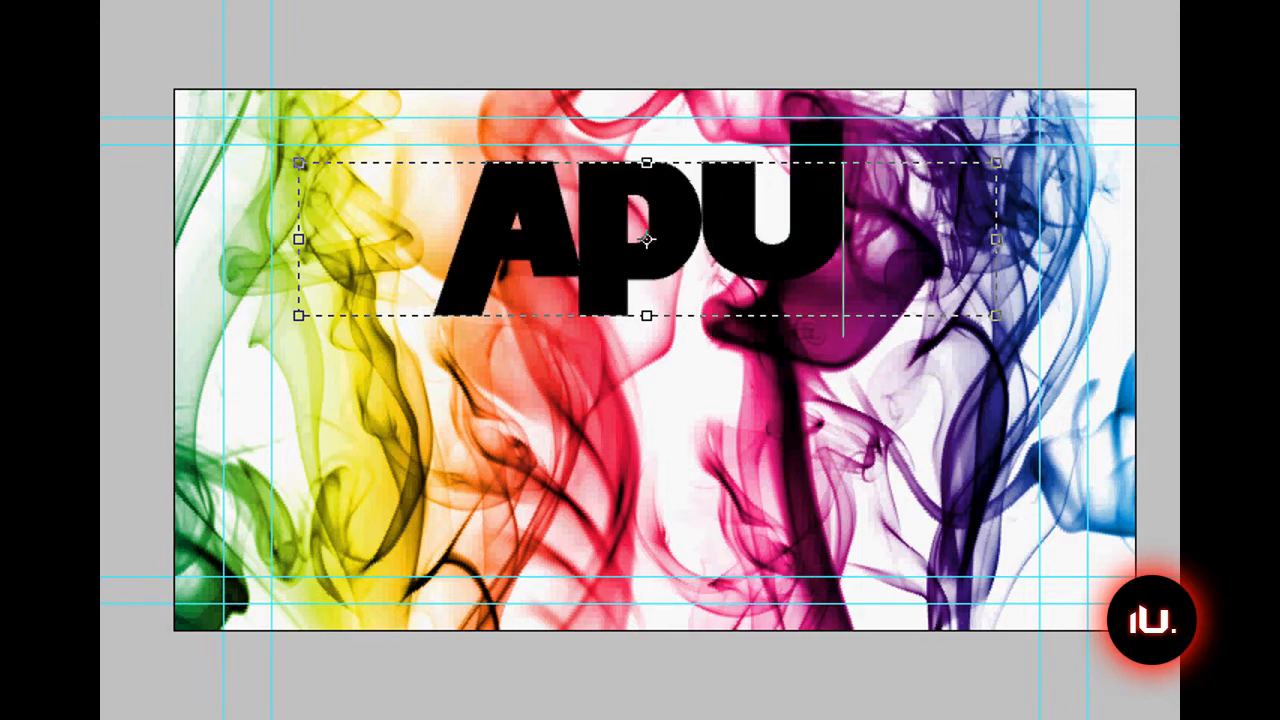
pyautogui.write('GF')
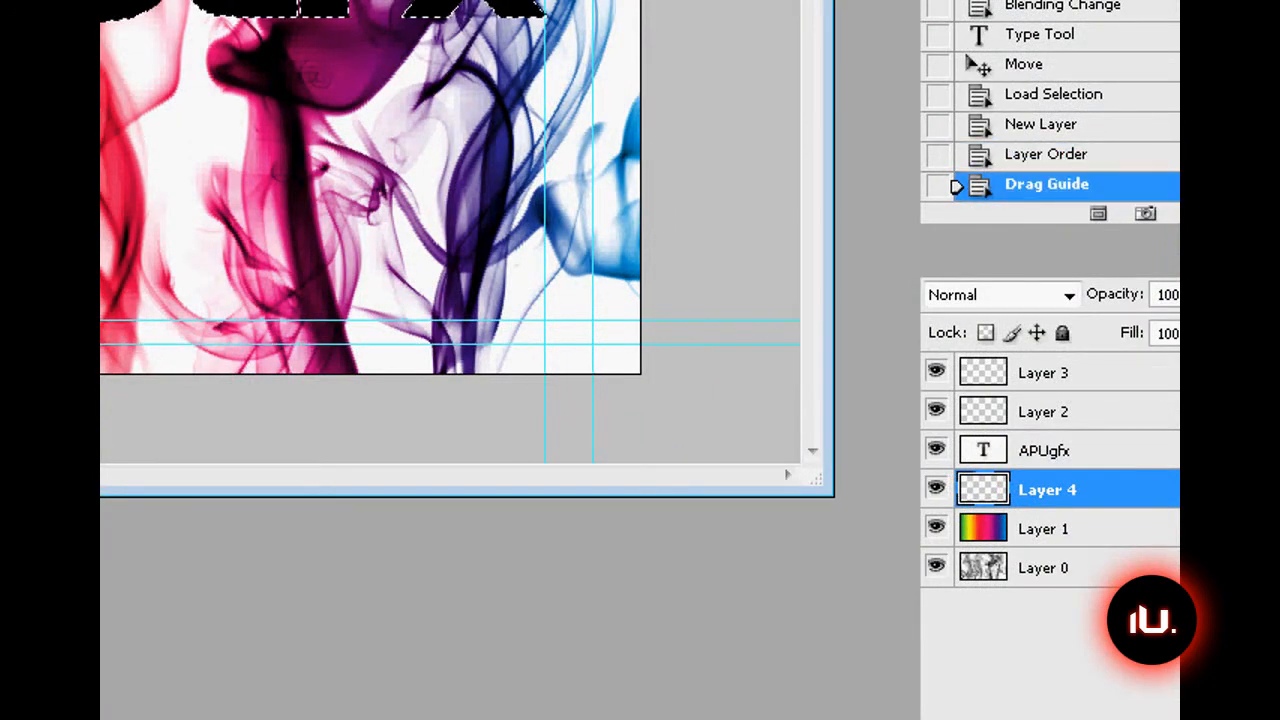
# - Load the APUGFX letter outlines as a selection from the text layer thumbnail
pyautogui.click(1052, 154)
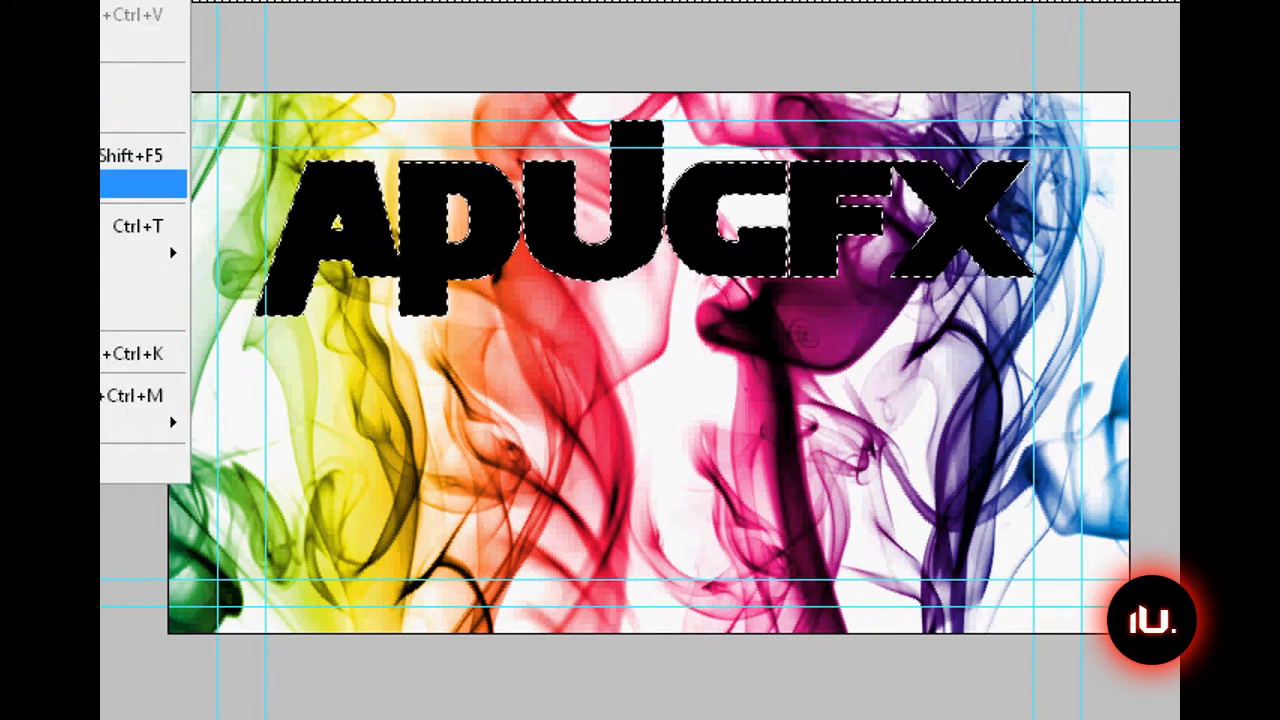
# - Bring up the Stroke settings to outline the APUGFX selection in black
pyautogui.click(142, 184)
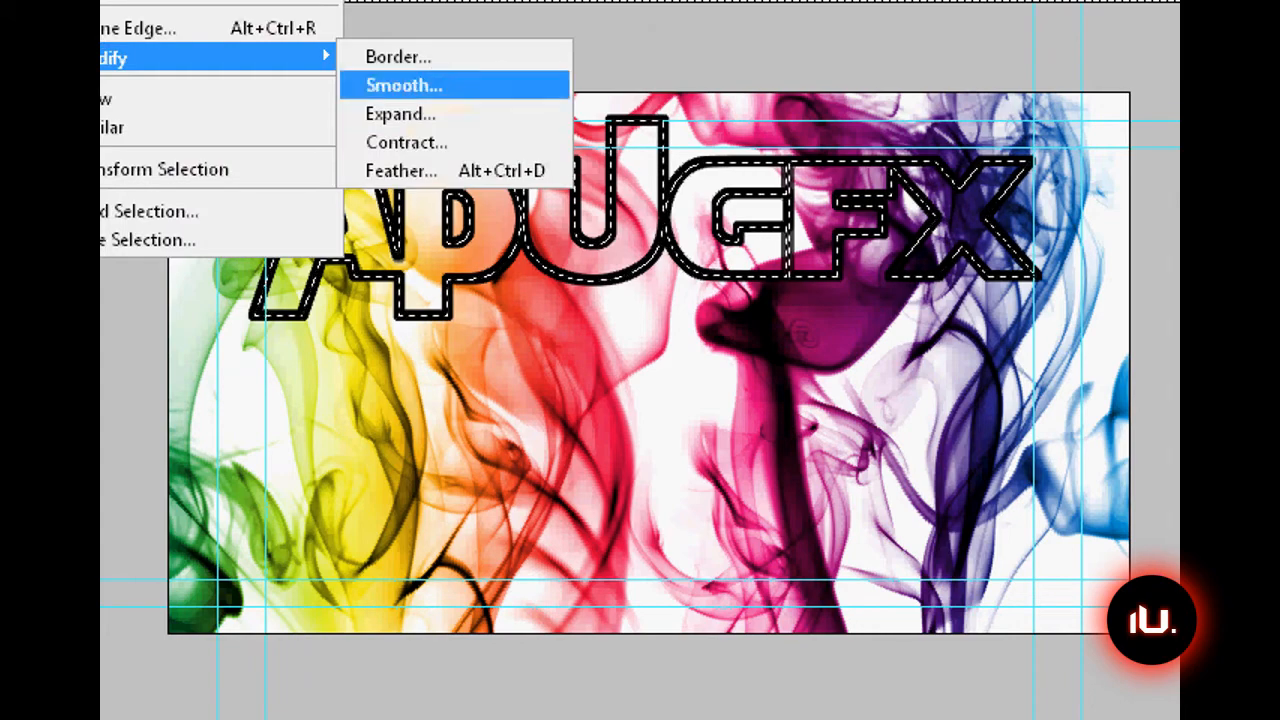
# - Contract the lettering selection inward by a small pixel amount
pyautogui.click(406, 142)
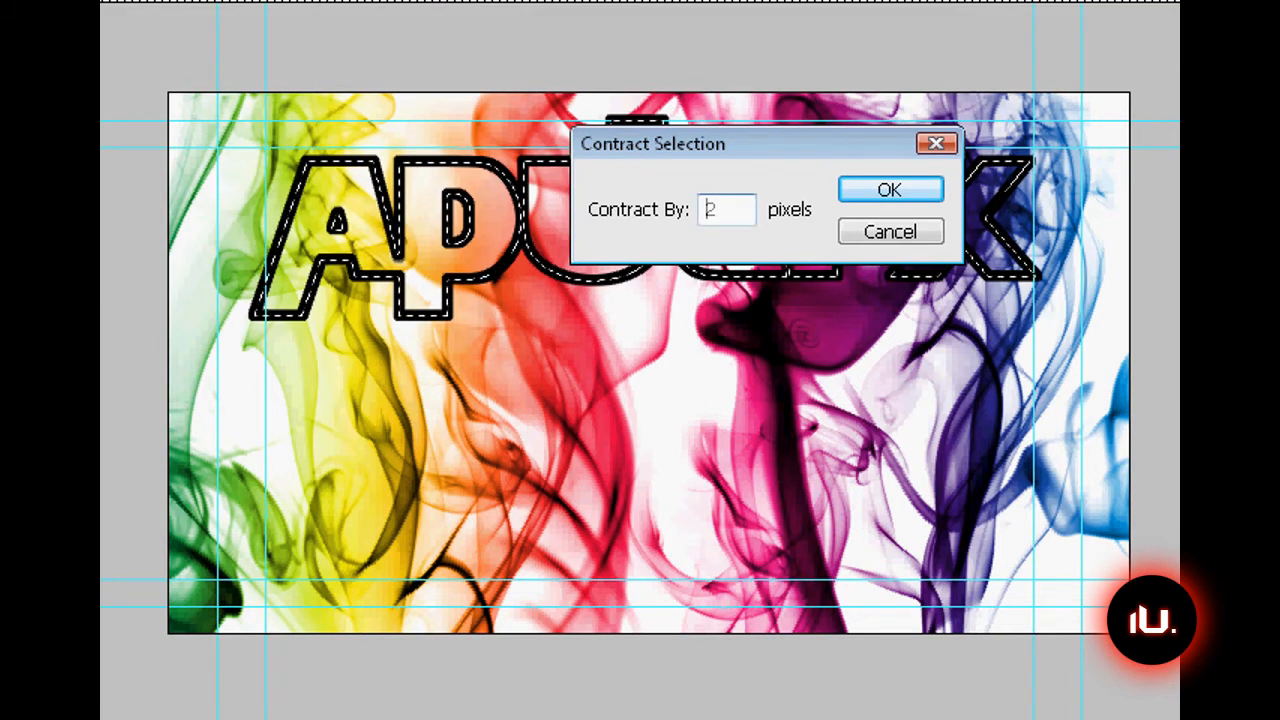
pyautogui.click(888, 188)
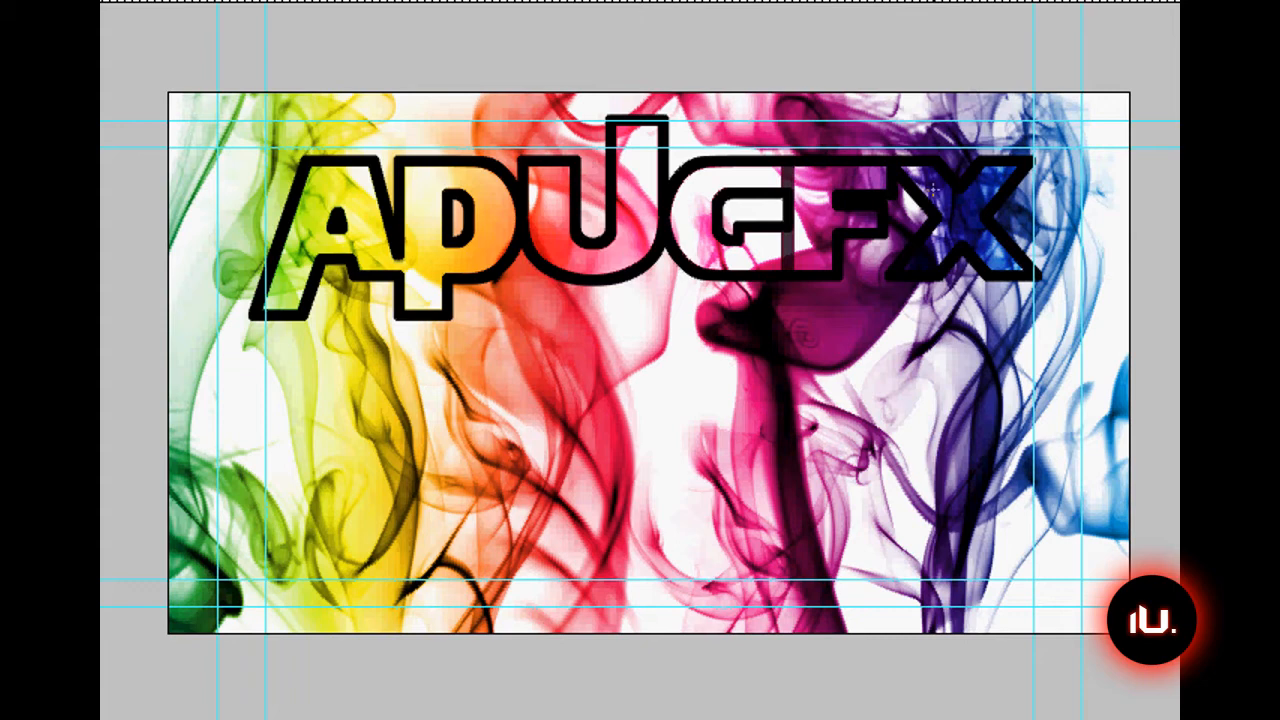
pyautogui.moveTo(872, 46)
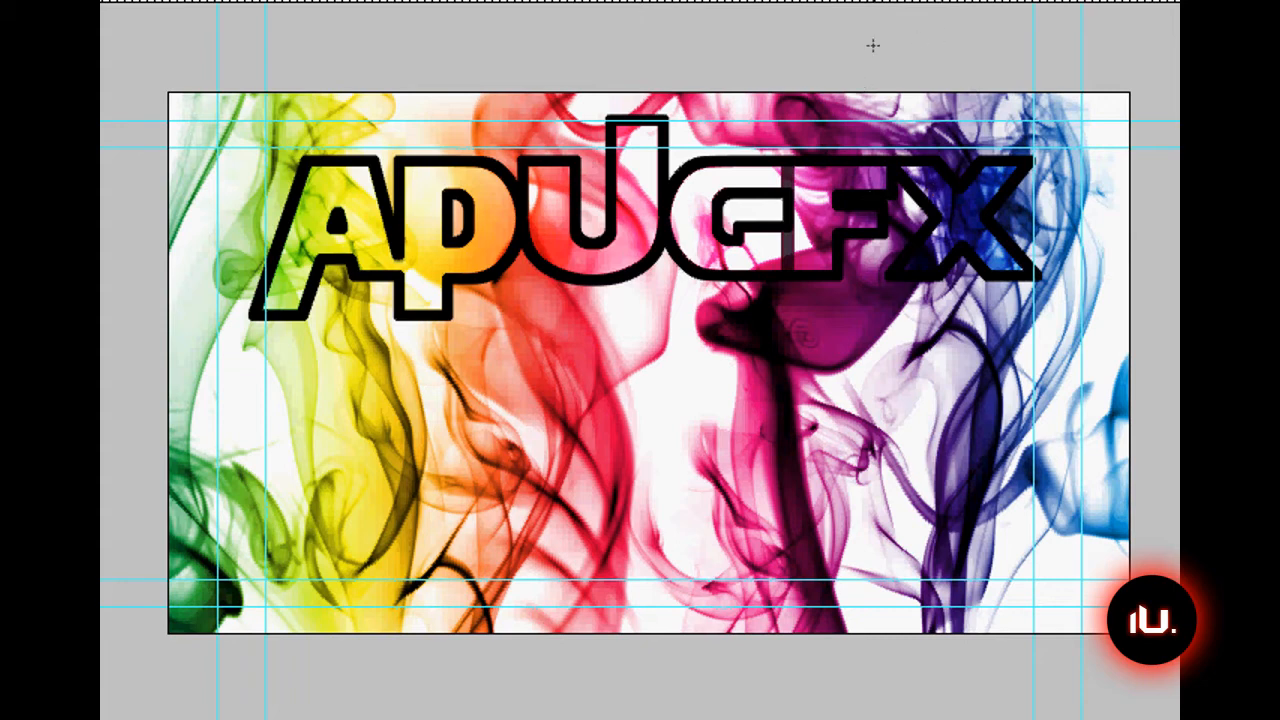